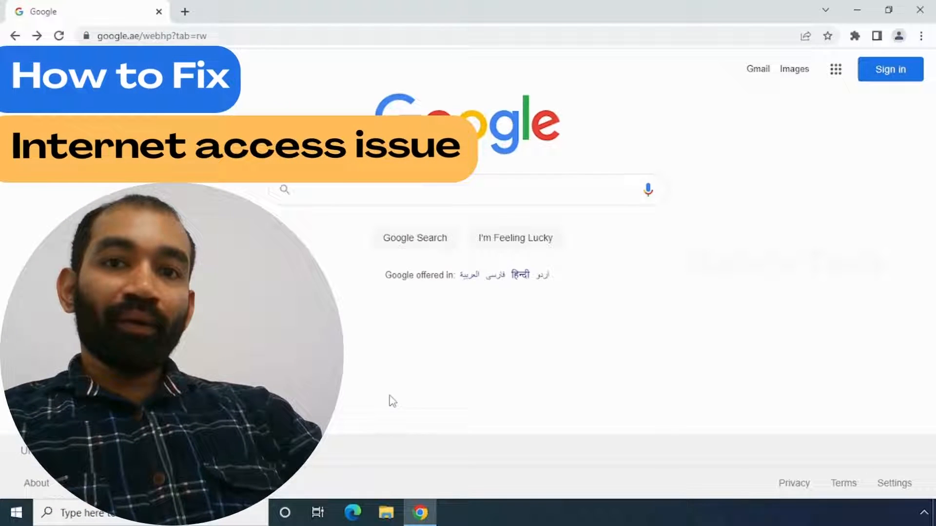
# Step: Select Chrome's address bar and type 'facebook' over the Google page address
pyautogui.click(149, 35)
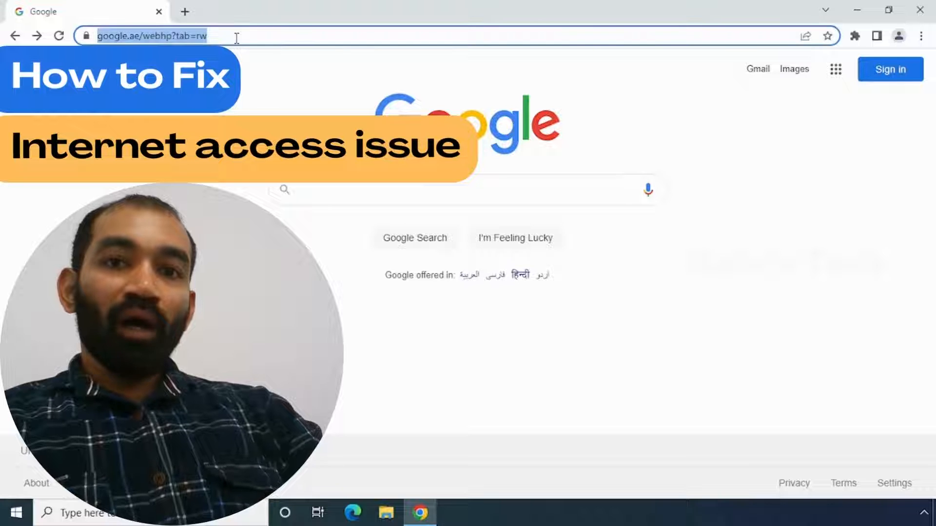
pyautogui.write('facebook')
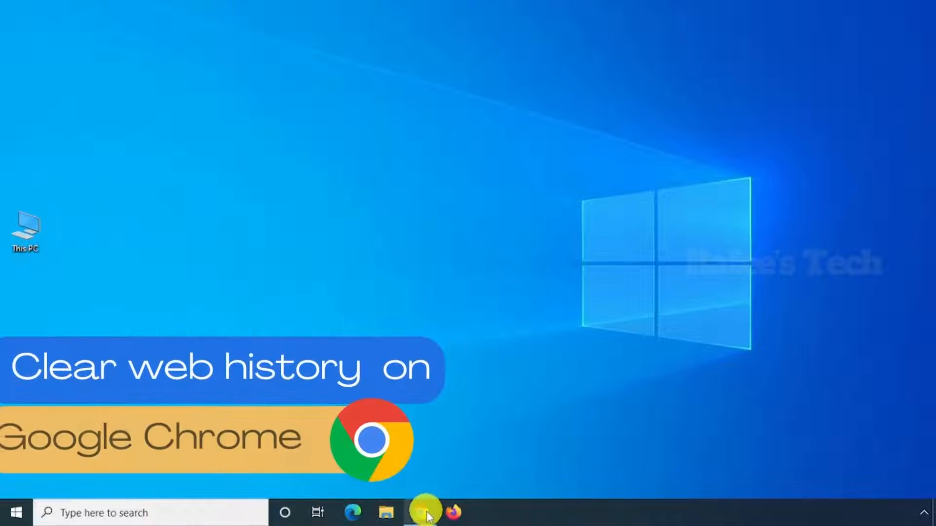
# Step: Clear Chrome's browsing data for All time, then close the settings and history tabs
pyautogui.click(420, 513)
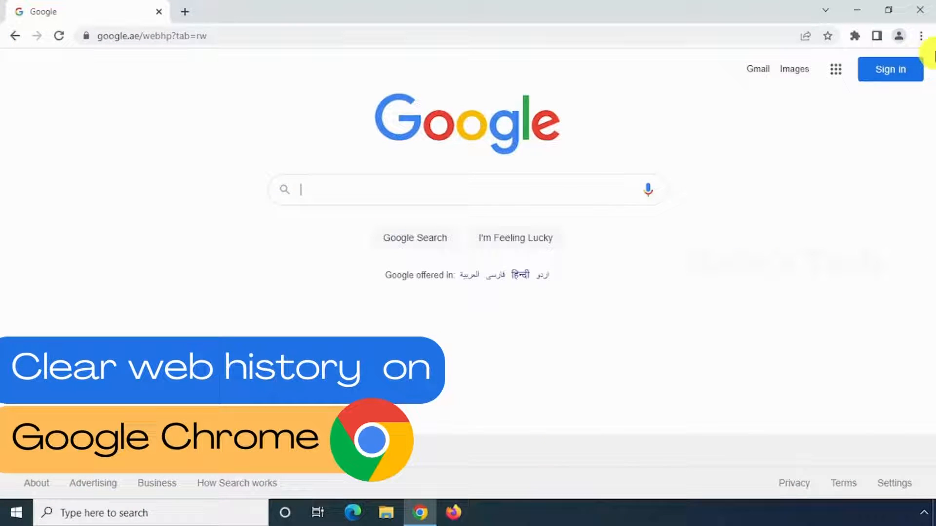
pyautogui.moveTo(921, 35)
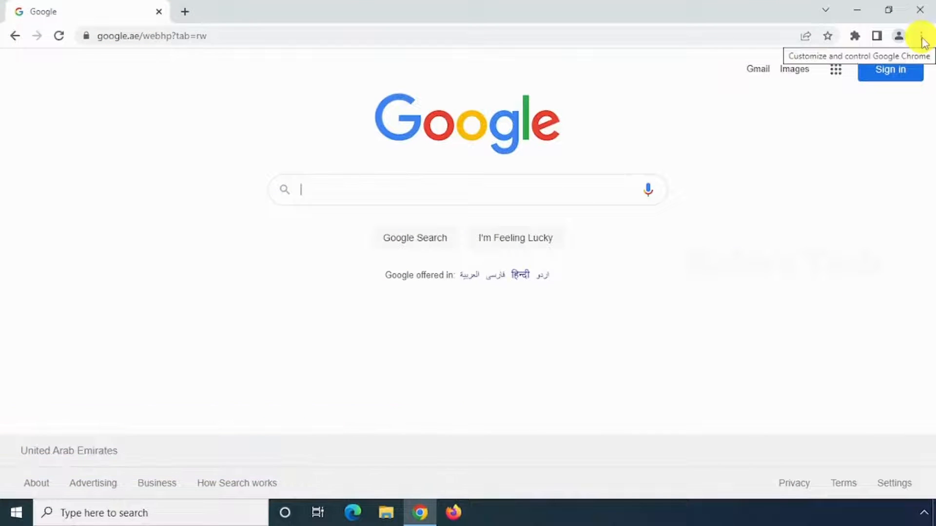
pyautogui.click(921, 36)
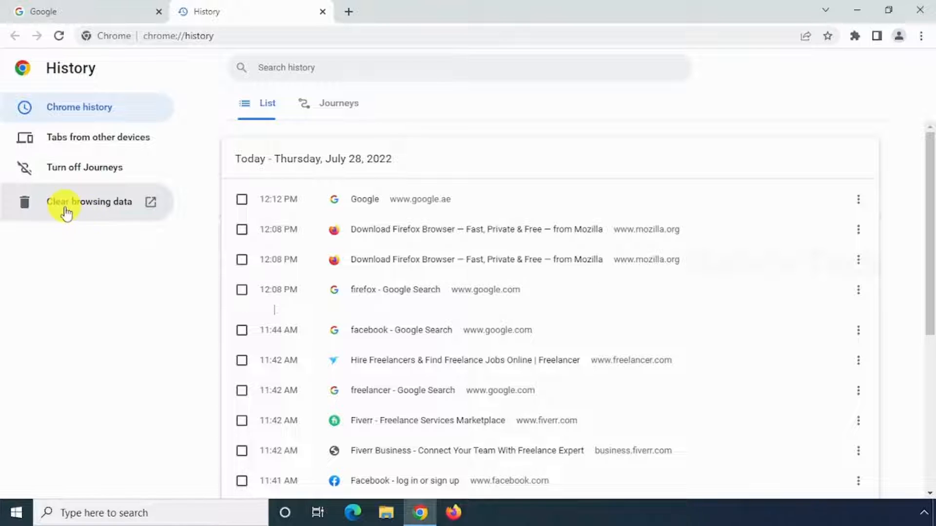
pyautogui.click(90, 202)
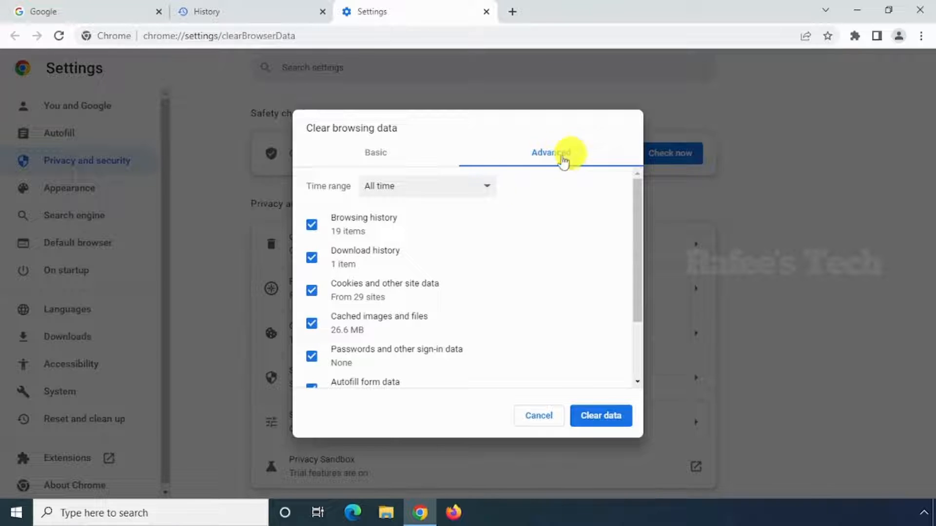
pyautogui.moveTo(442, 192)
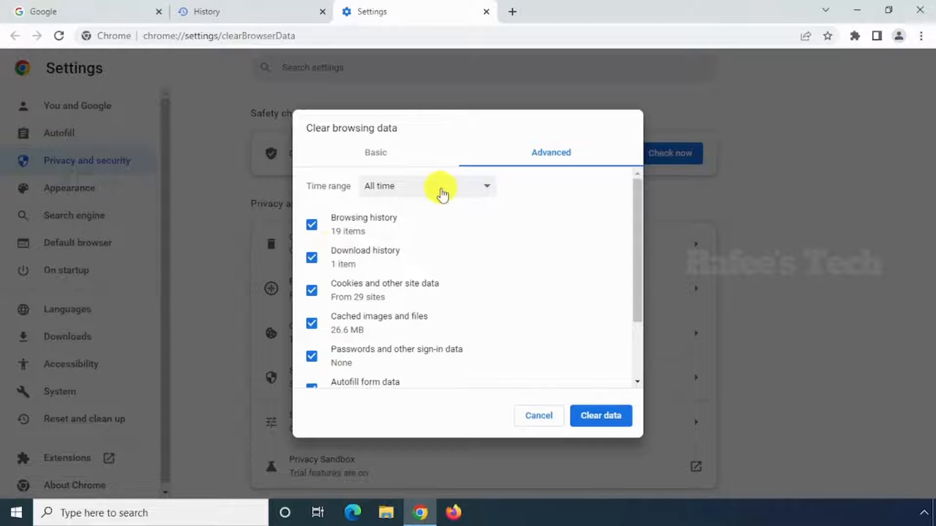
pyautogui.click(426, 186)
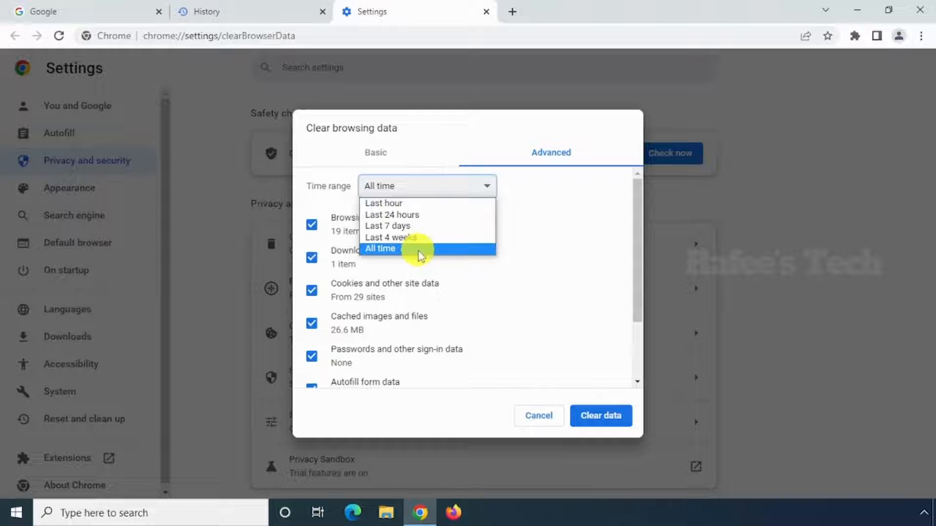
pyautogui.click(380, 249)
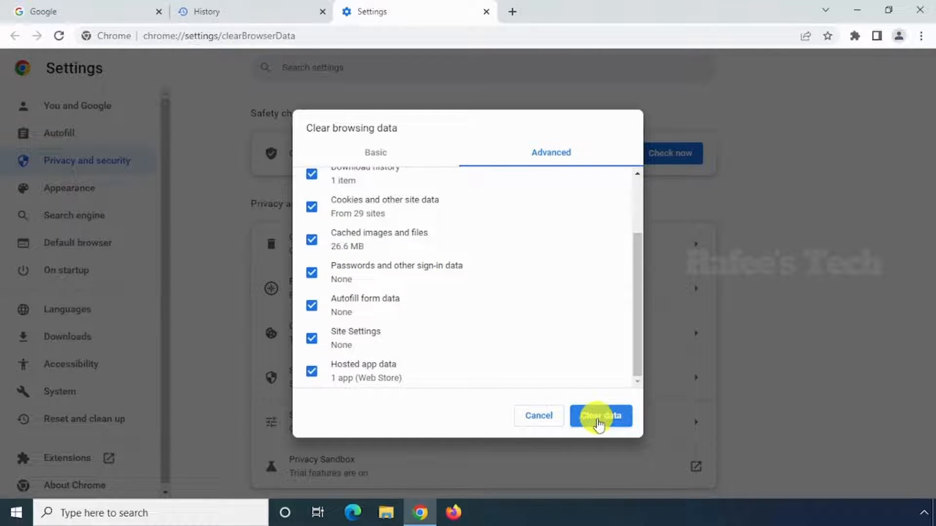
pyautogui.click(601, 416)
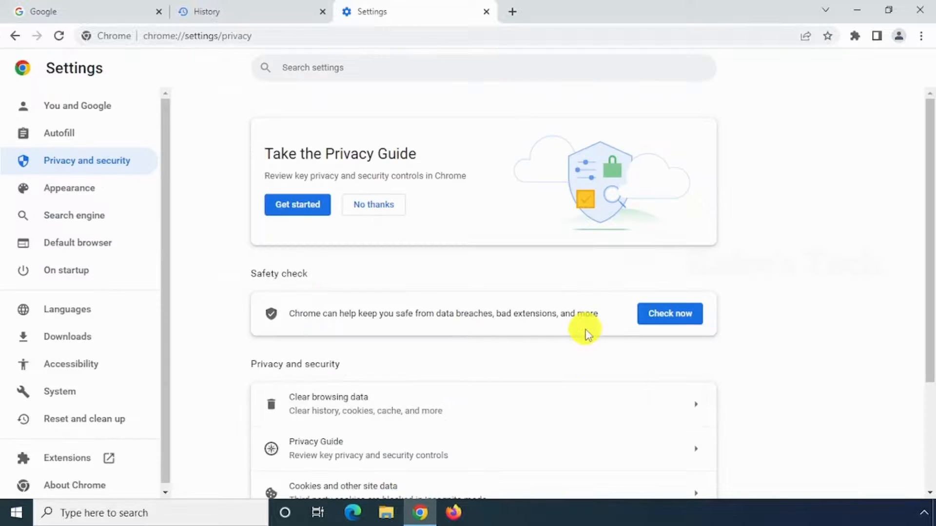
pyautogui.moveTo(506, 56)
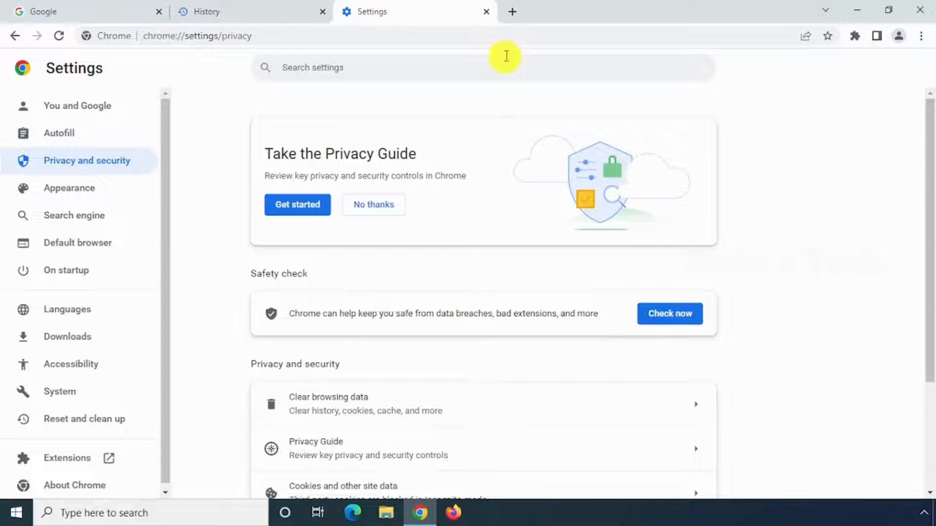
pyautogui.click(486, 10)
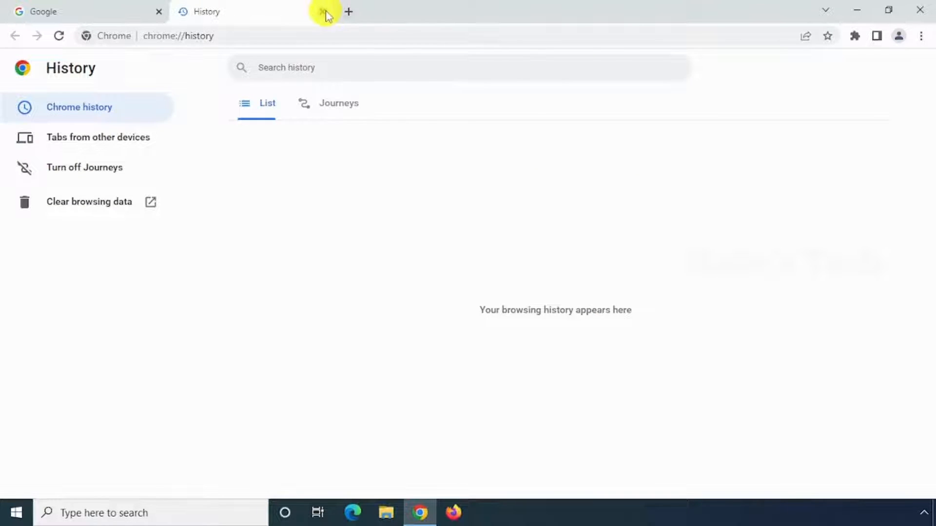
pyautogui.click(323, 12)
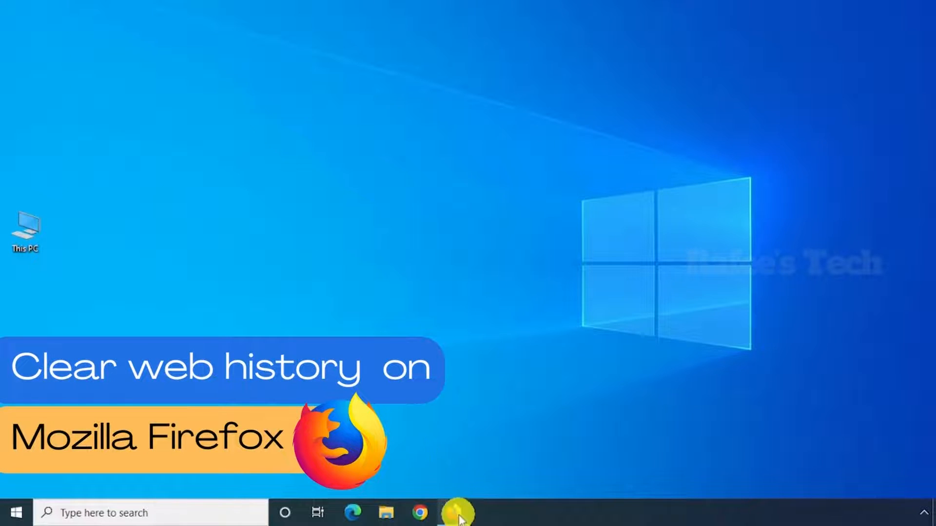
# Step: Clear Everything from Firefox's recent history, including site settings
pyautogui.click(458, 513)
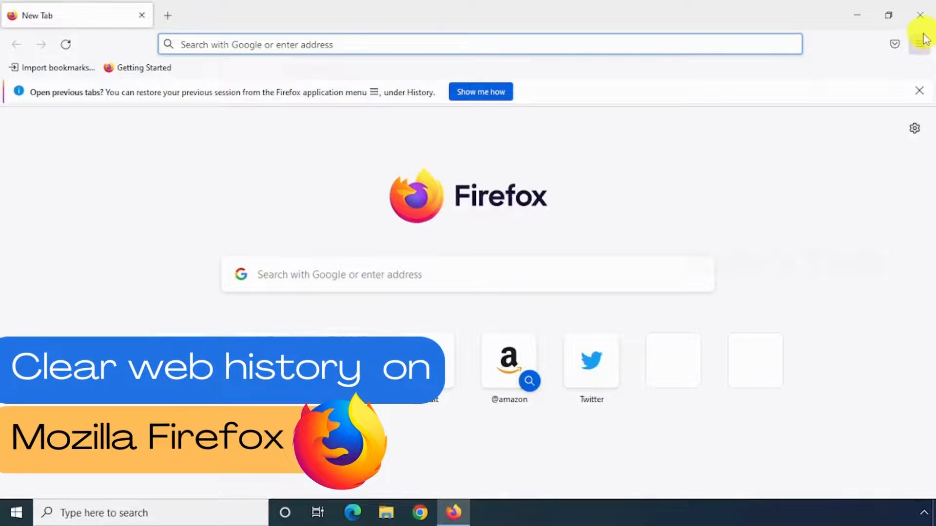
pyautogui.click(919, 43)
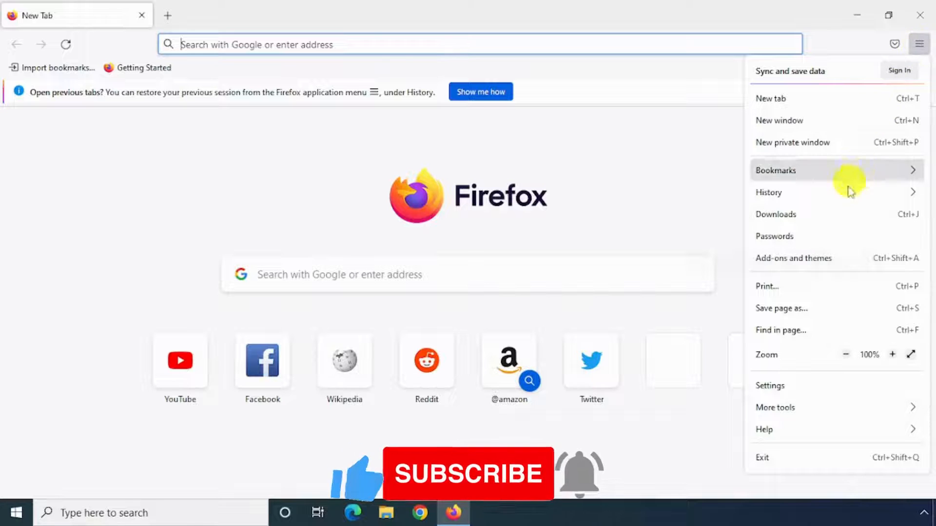
pyautogui.click(768, 192)
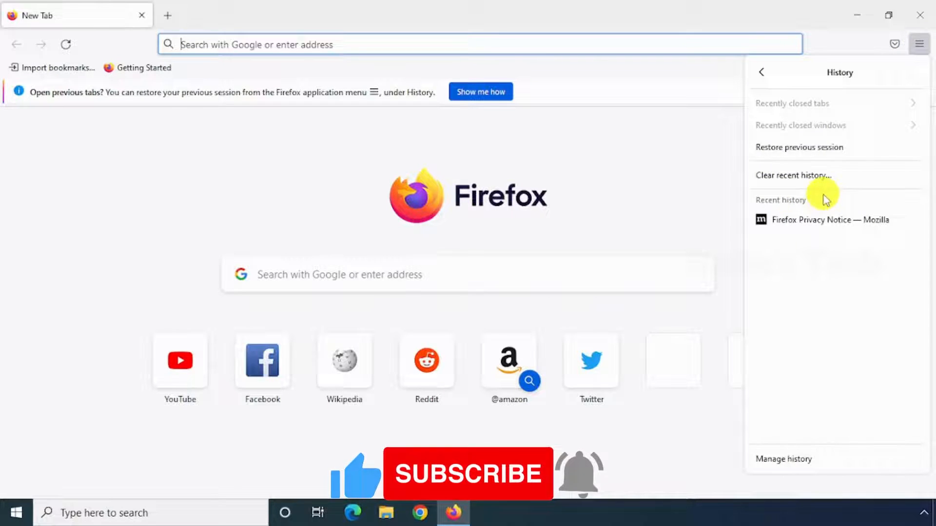
pyautogui.moveTo(794, 175)
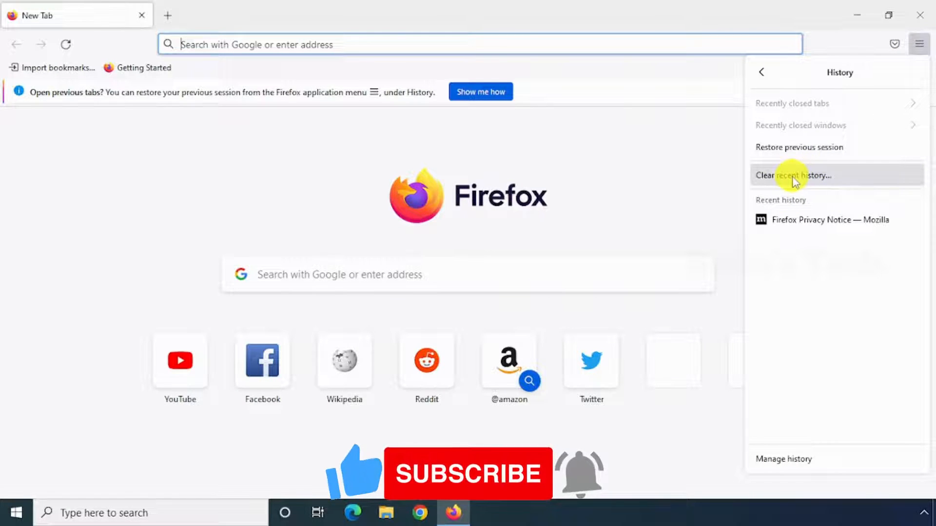
pyautogui.click(792, 175)
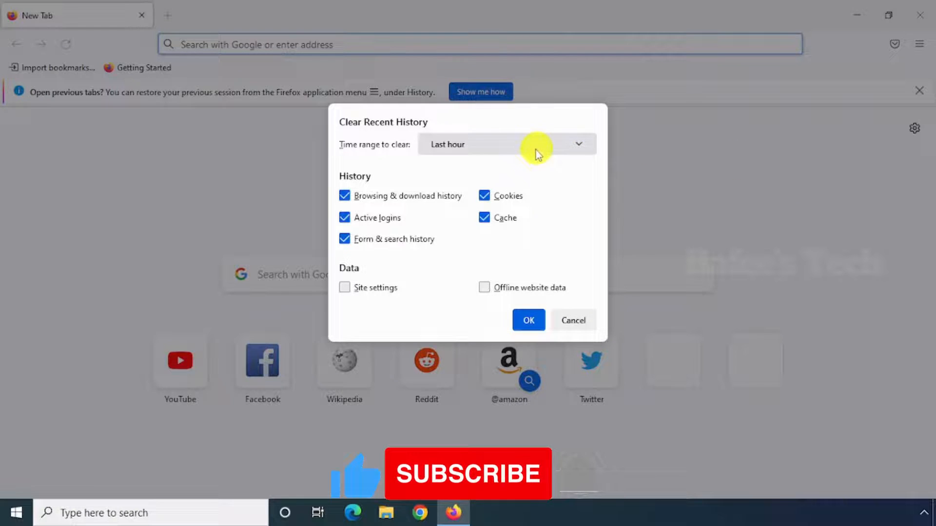
pyautogui.click(505, 144)
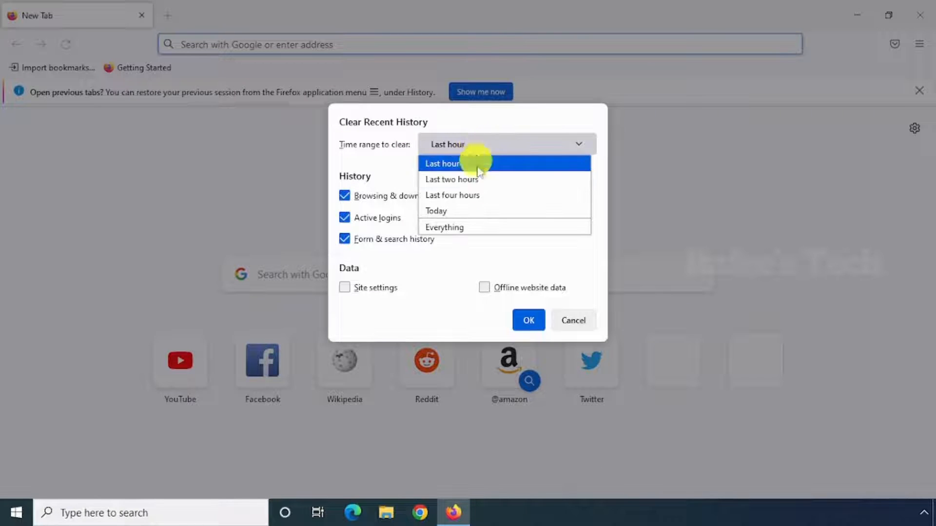
pyautogui.click(444, 227)
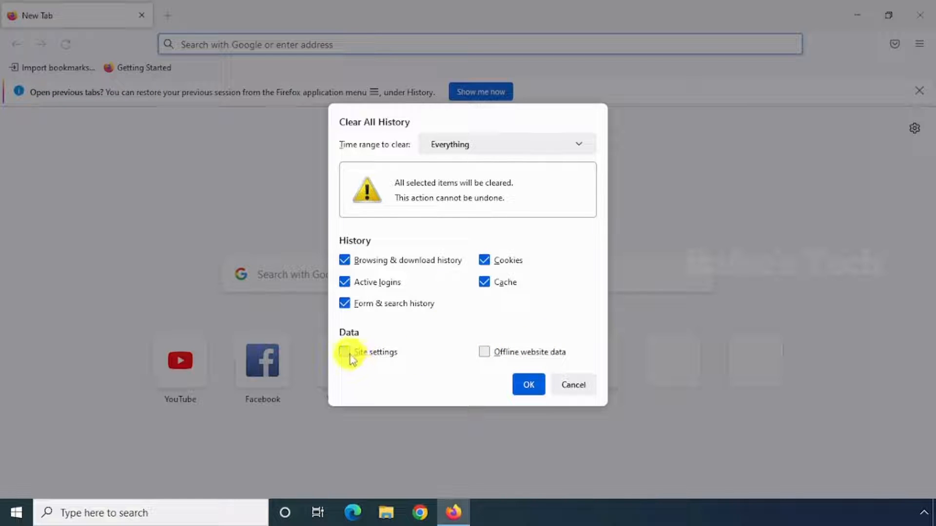
pyautogui.click(345, 352)
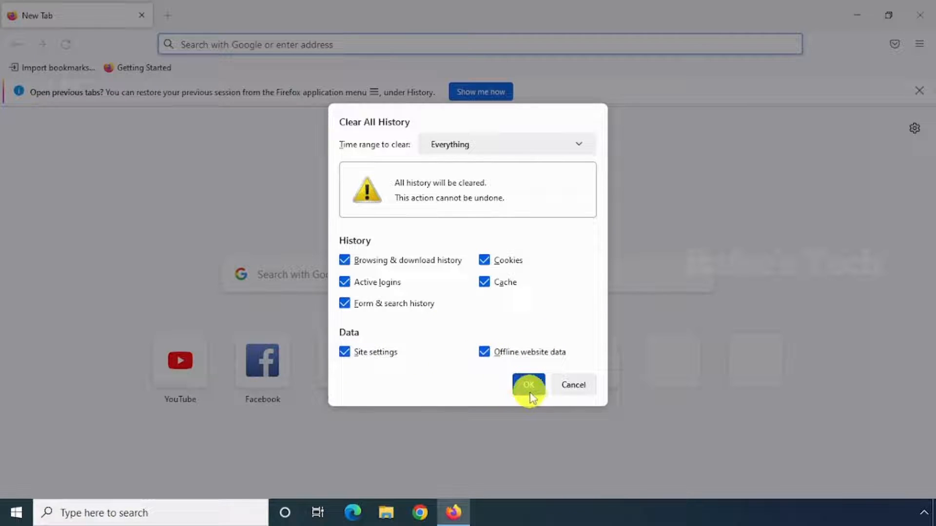
pyautogui.click(527, 385)
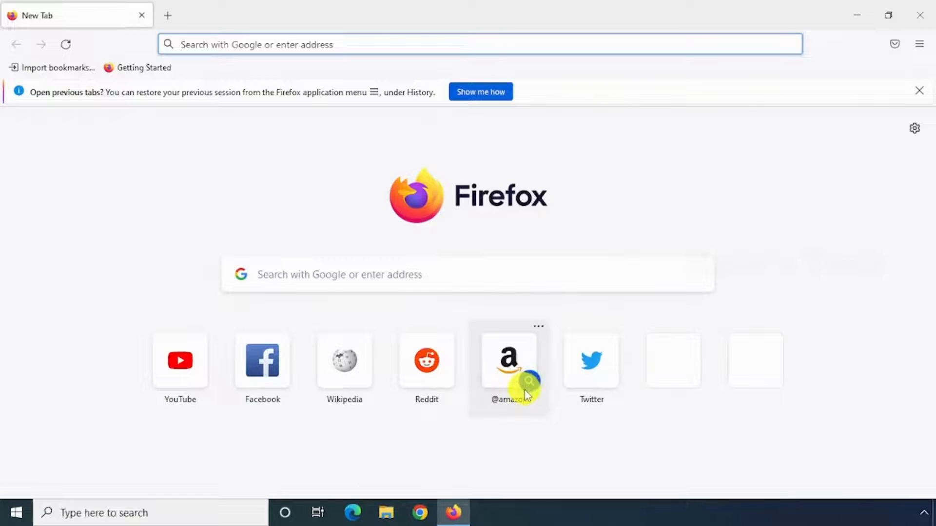
pyautogui.moveTo(754, 251)
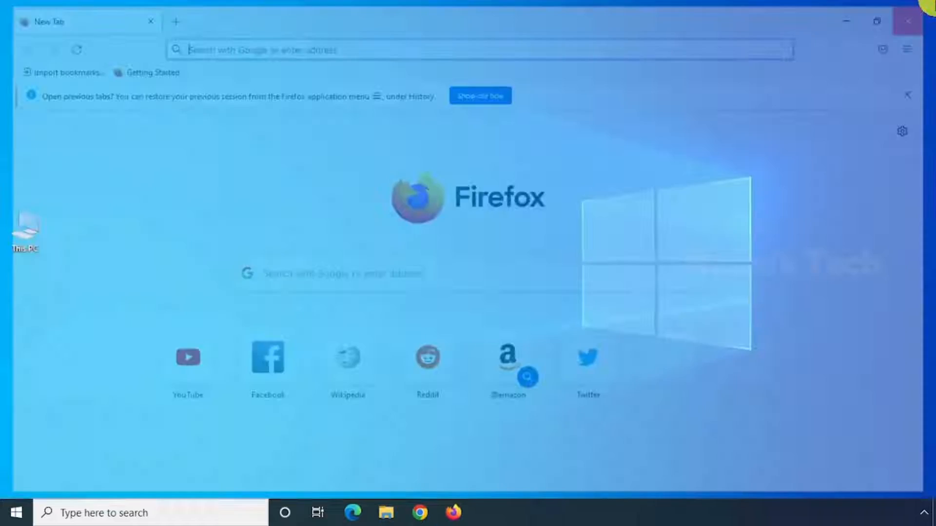
# Step: Close Firefox and open Edge's Clear browsing data options from History
pyautogui.click(907, 21)
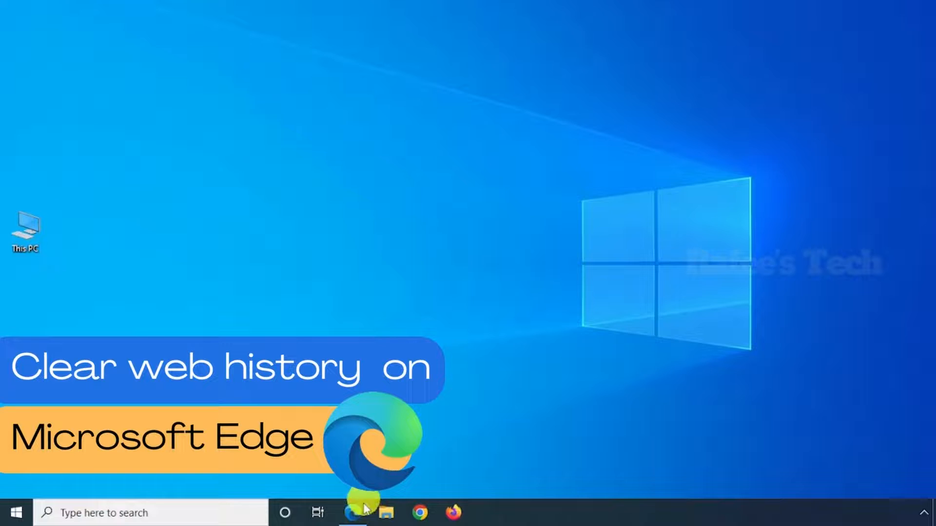
pyautogui.click(353, 513)
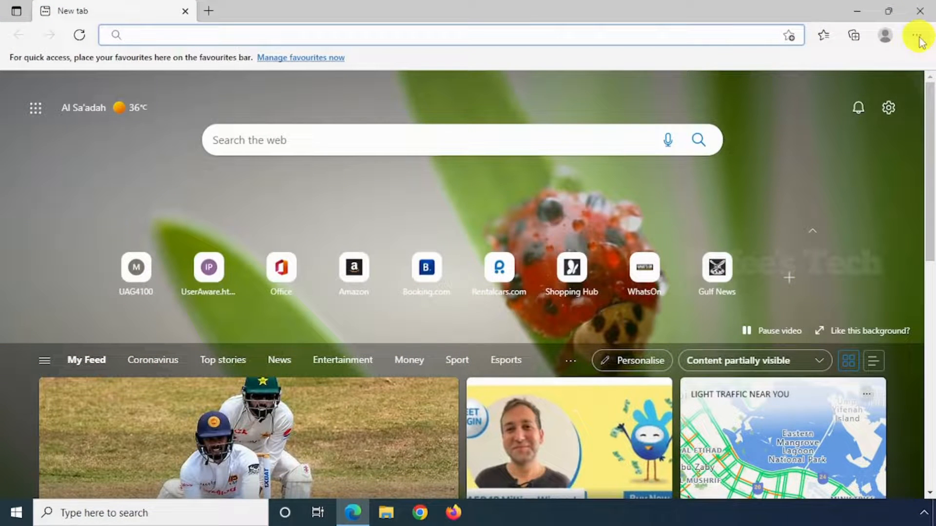
pyautogui.click(918, 35)
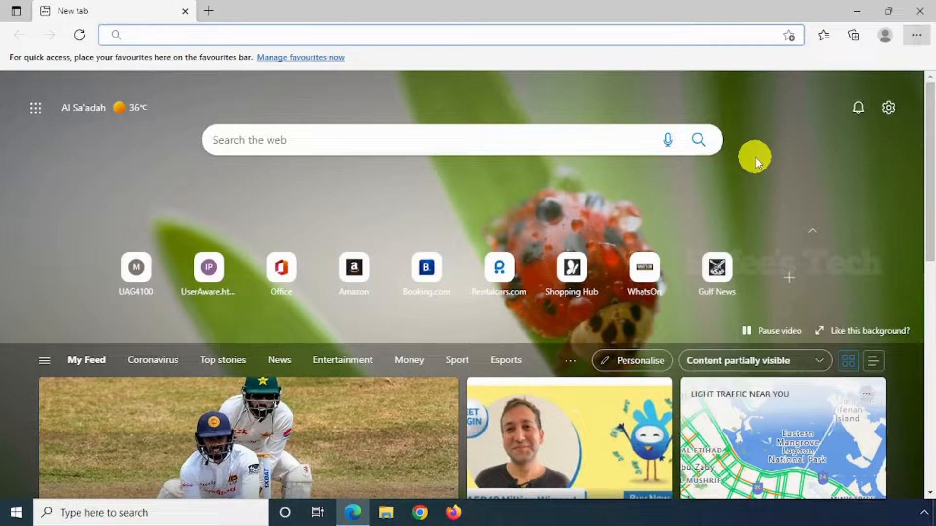
pyautogui.click(853, 35)
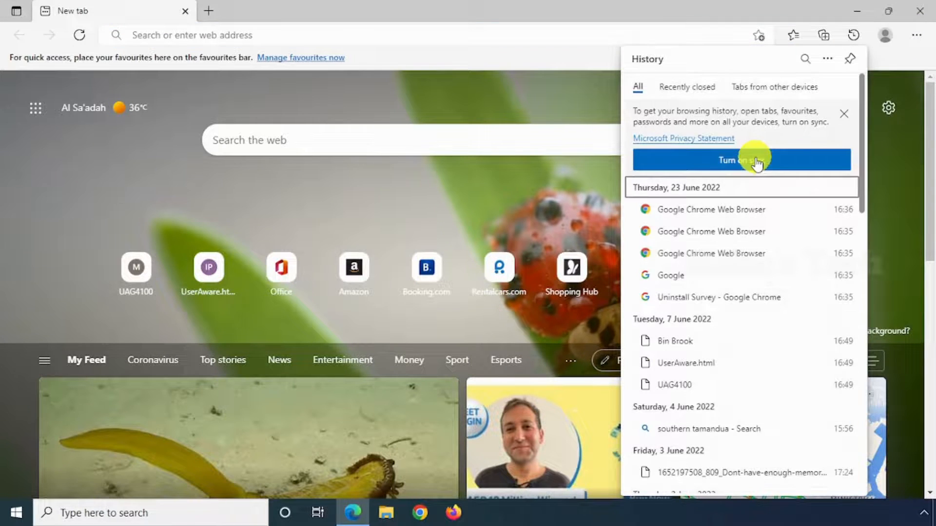
pyautogui.click(828, 59)
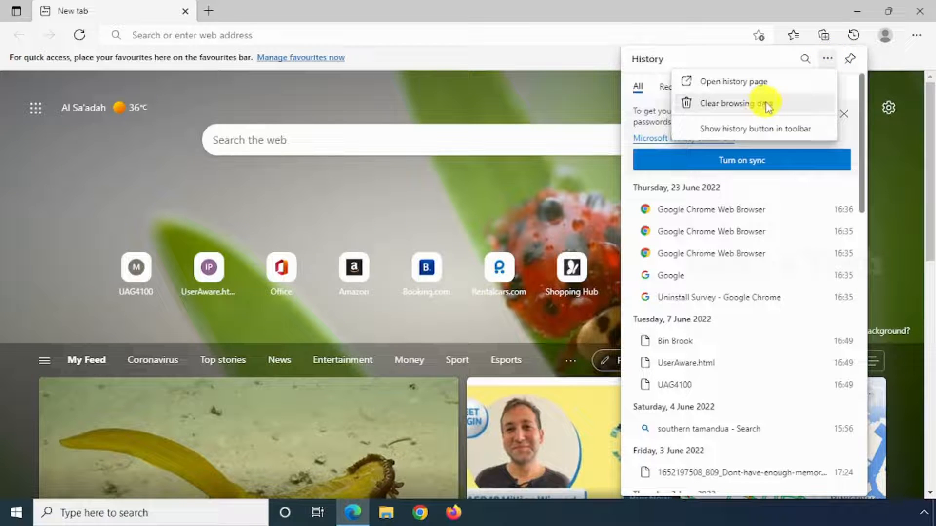
pyautogui.click(726, 103)
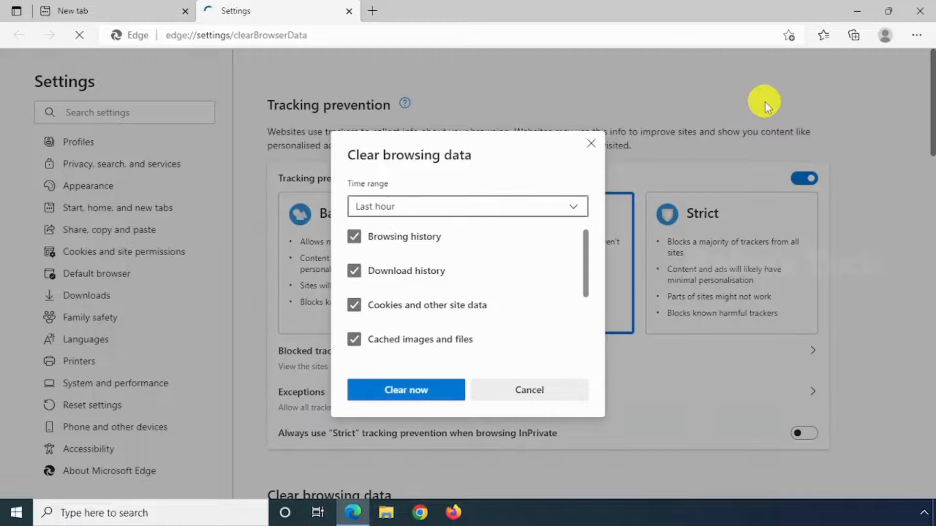
pyautogui.moveTo(459, 173)
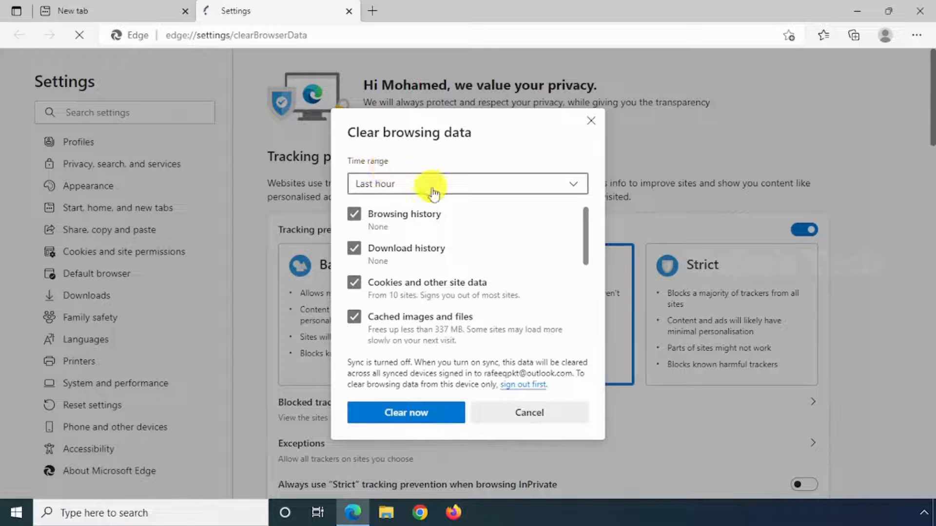
# Step: Clear Edge's browsing data for All time, including Media Foundation data
pyautogui.click(468, 183)
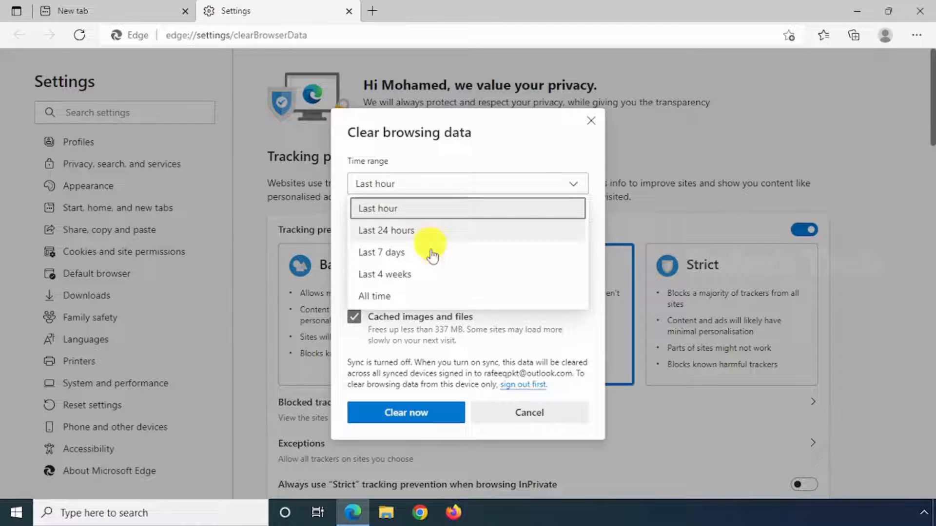
pyautogui.click(375, 296)
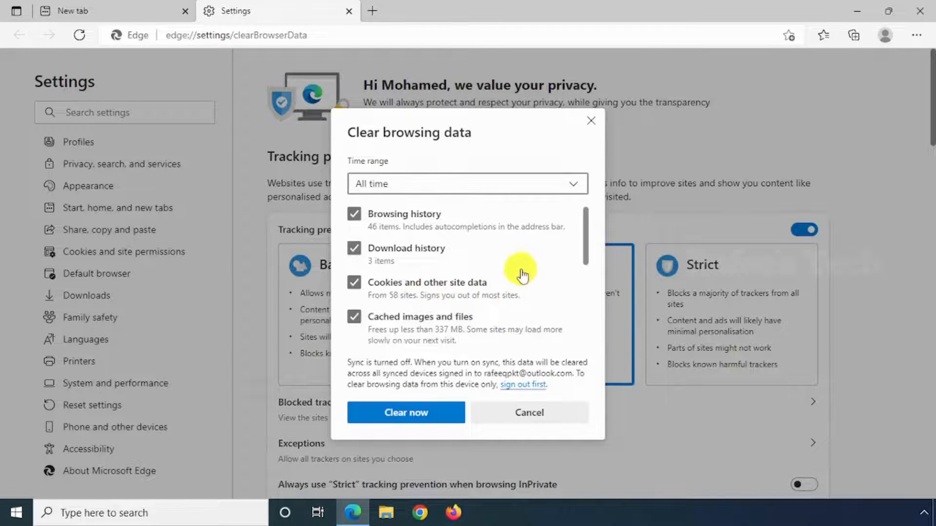
pyautogui.scroll(-3)
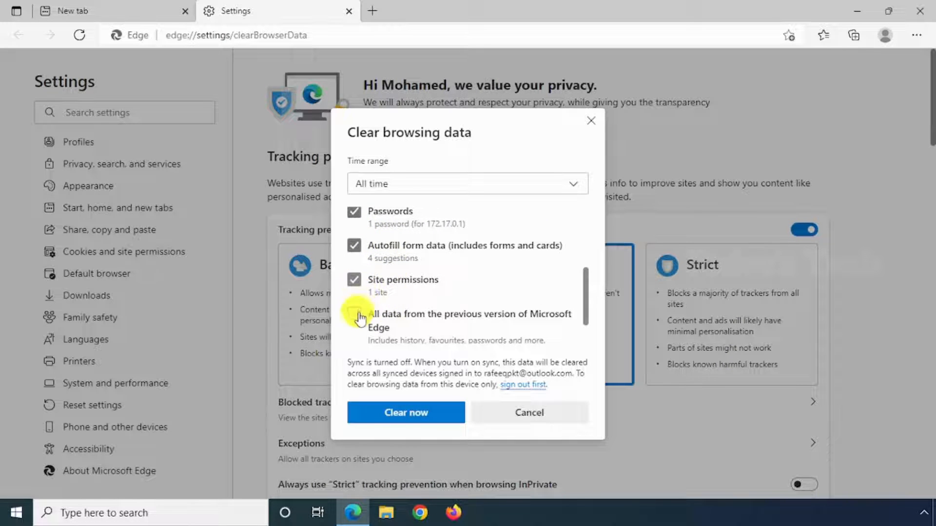
pyautogui.scroll(-3)
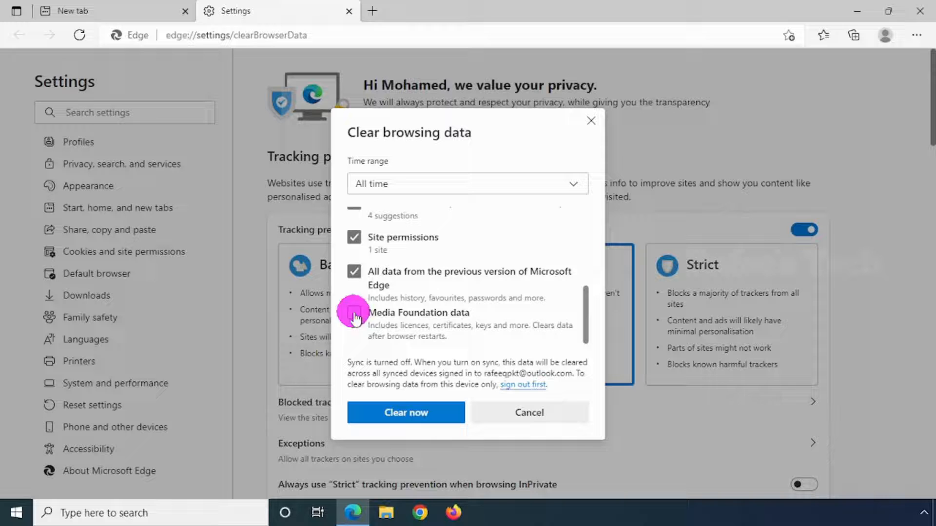
pyautogui.click(354, 312)
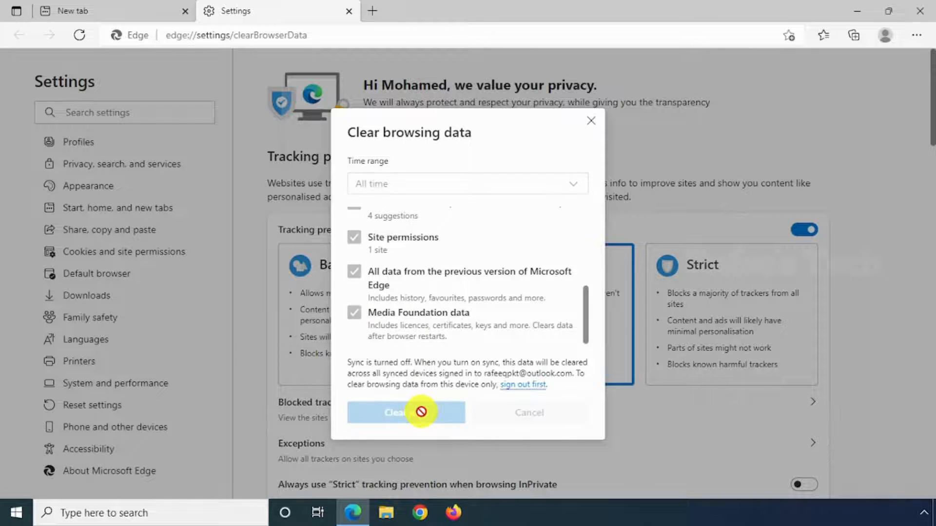
pyautogui.click(406, 413)
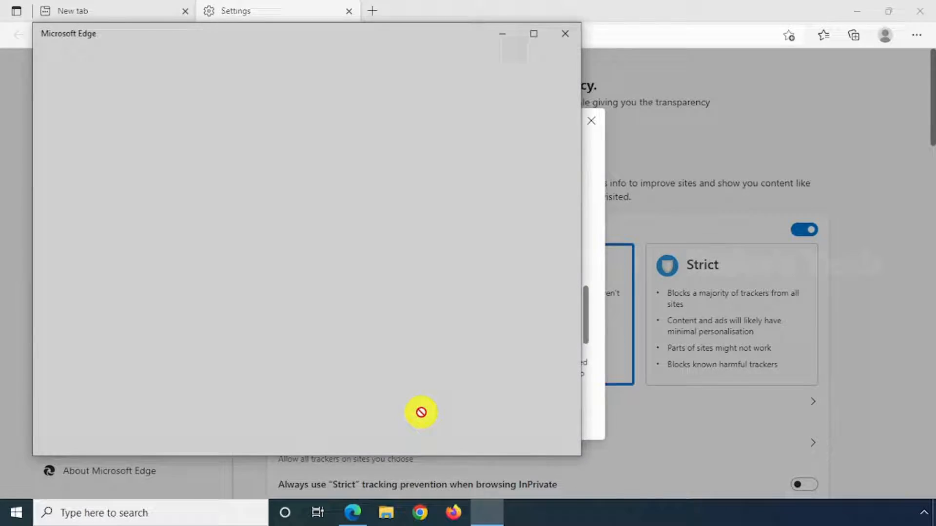
pyautogui.click(564, 33)
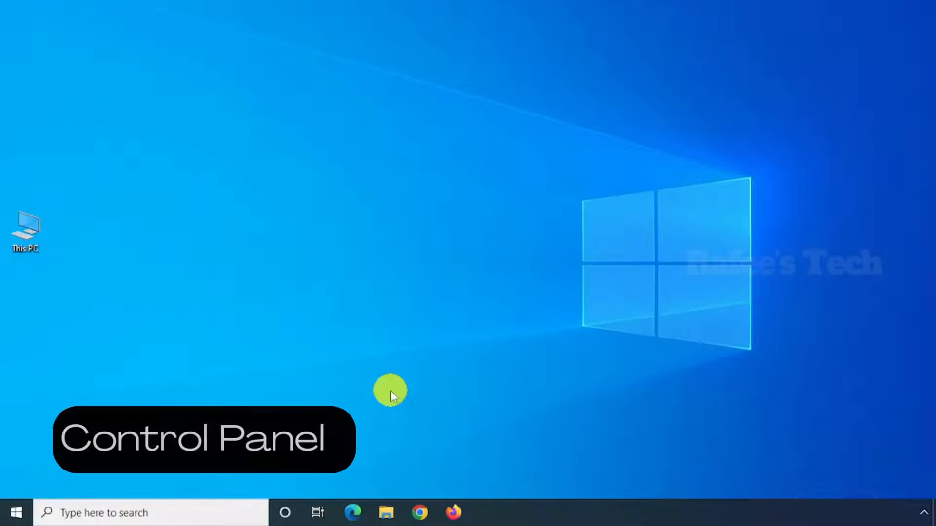
# Step: Open Control Panel and switch View by to Small icons
pyautogui.click(149, 513)
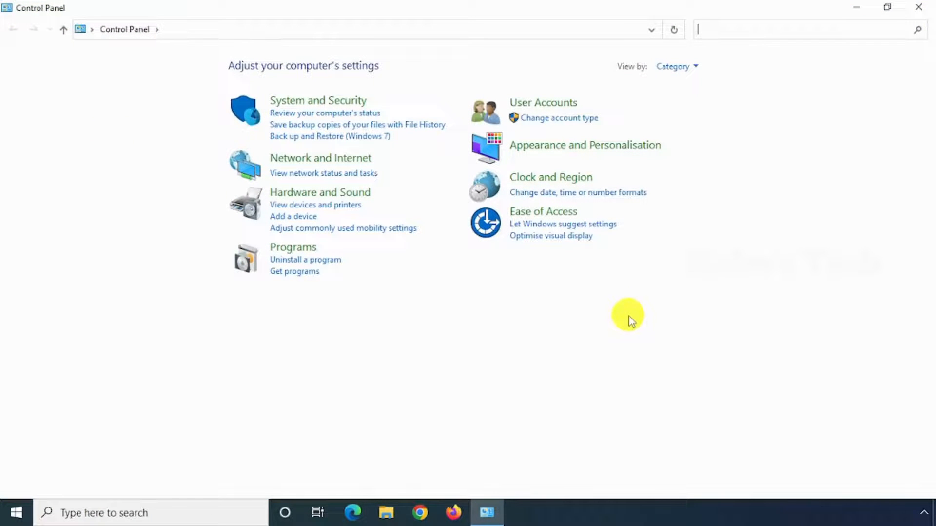
pyautogui.moveTo(674, 66)
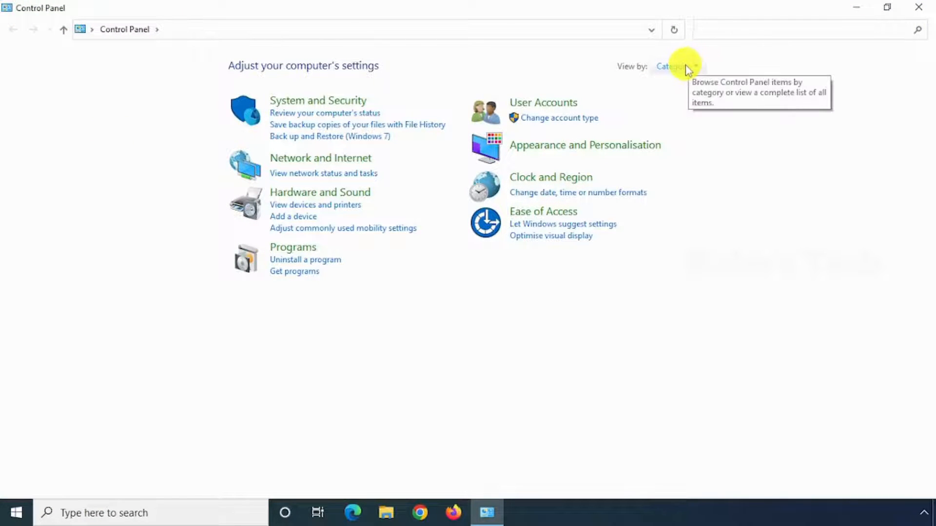
pyautogui.click(672, 66)
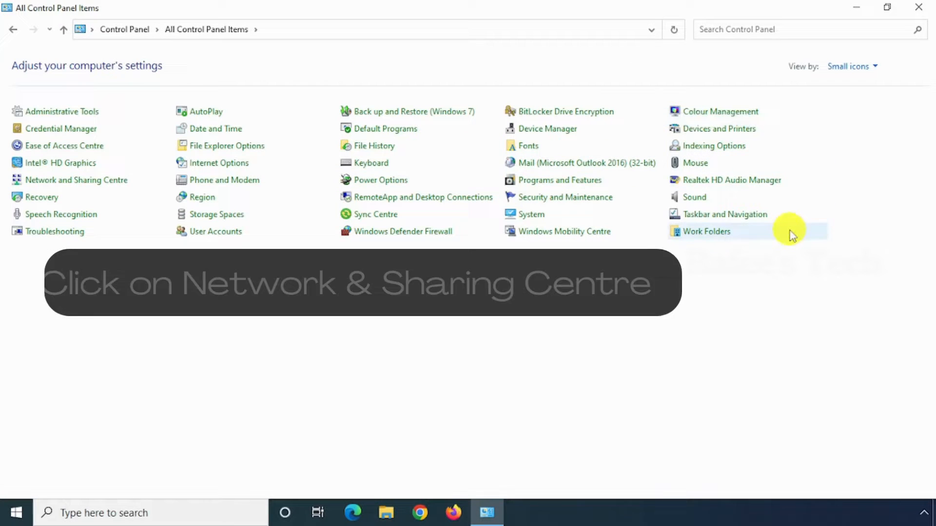
pyautogui.moveTo(359, 362)
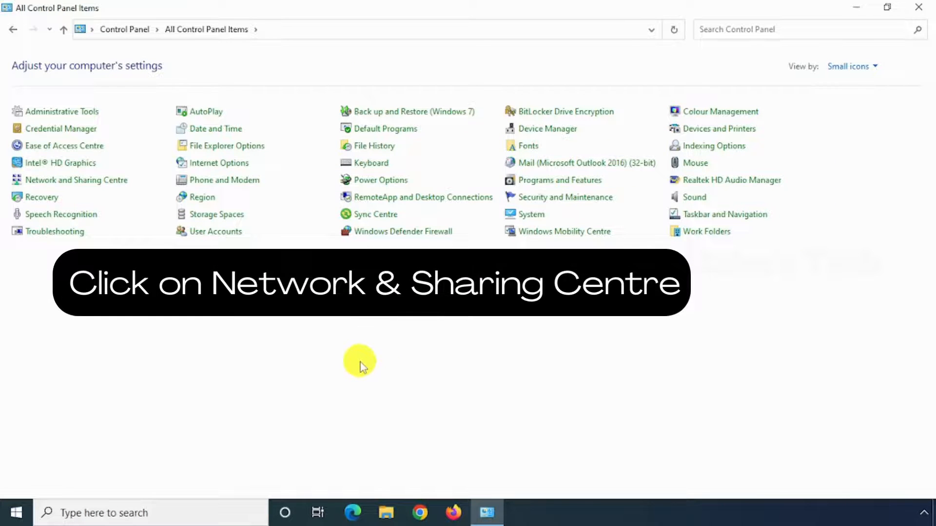
pyautogui.moveTo(66, 186)
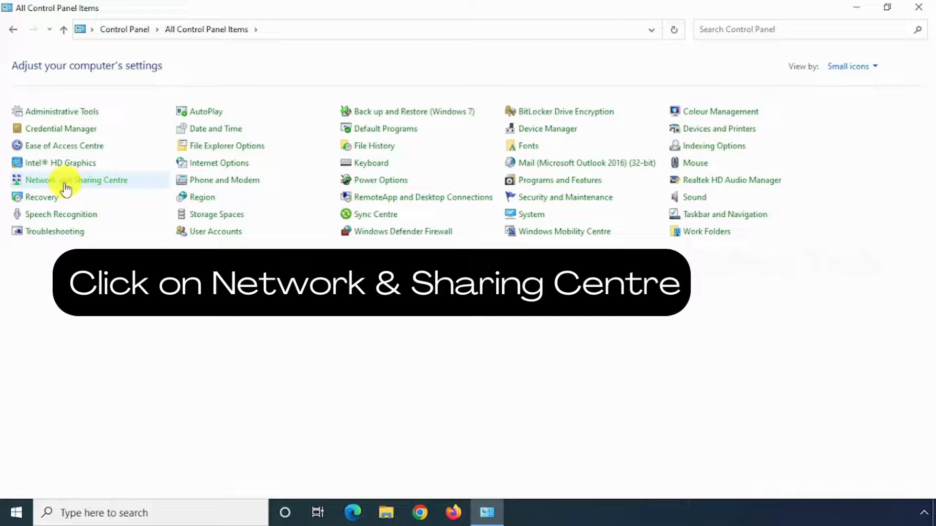
pyautogui.moveTo(77, 180)
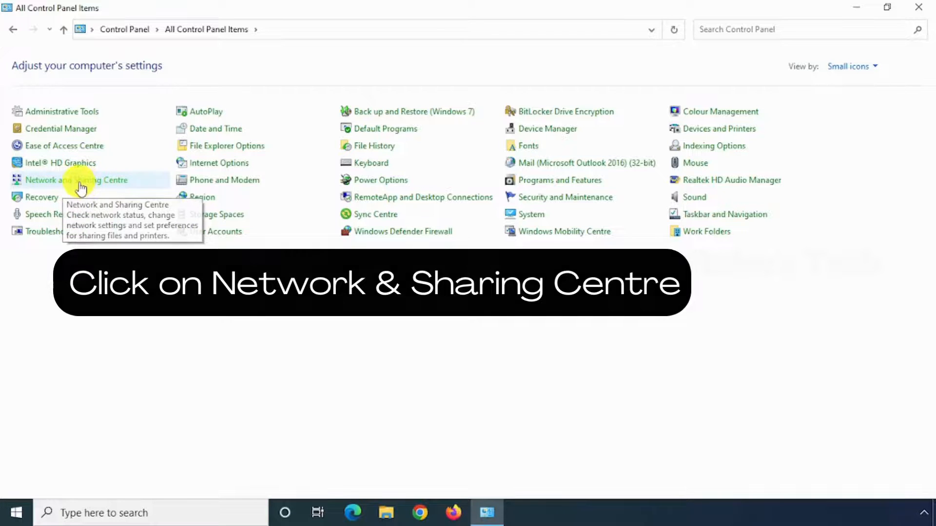
# Step: Open Network and Sharing Centre and go to Change adapter settings
pyautogui.click(76, 180)
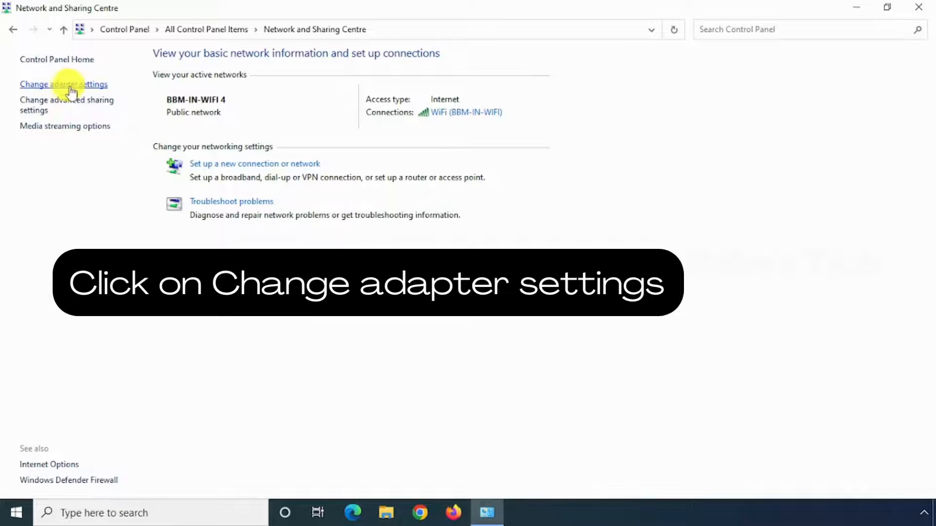
pyautogui.click(63, 84)
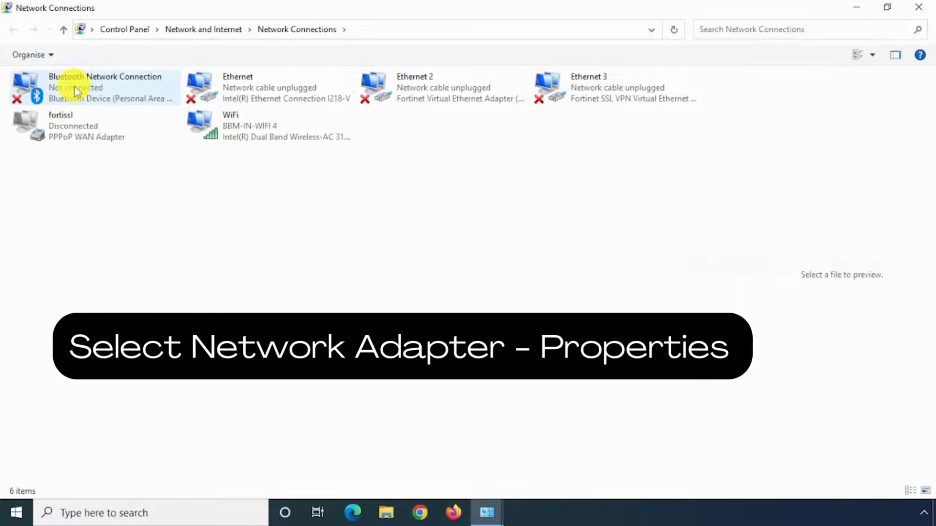
# Step: Open the WiFi adapter's Properties, then its Internet Protocol Version 4 (TCP/IPv4) properties
pyautogui.click(268, 126)
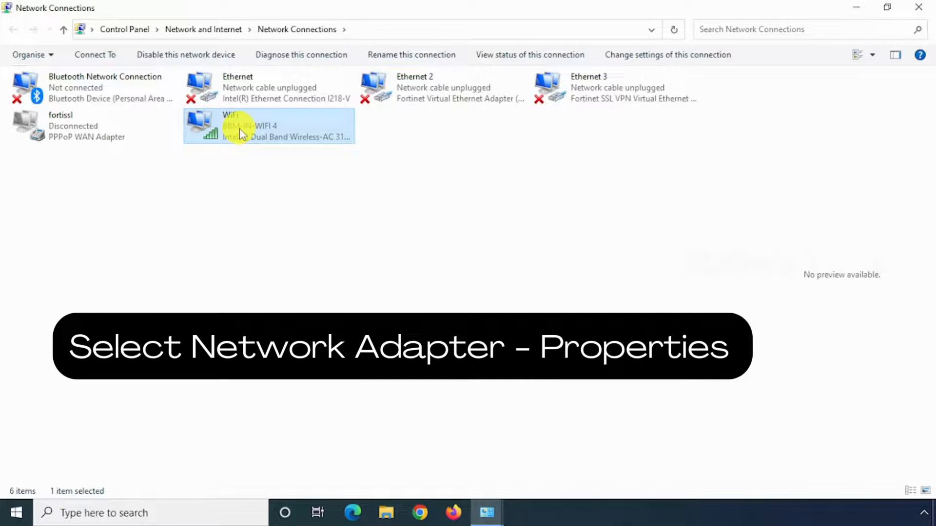
pyautogui.rightClick(238, 125)
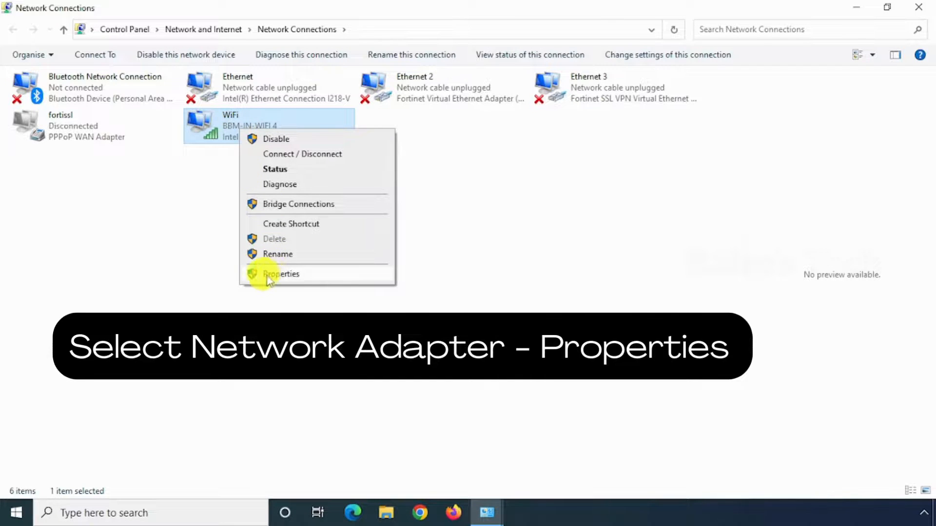
pyautogui.click(281, 274)
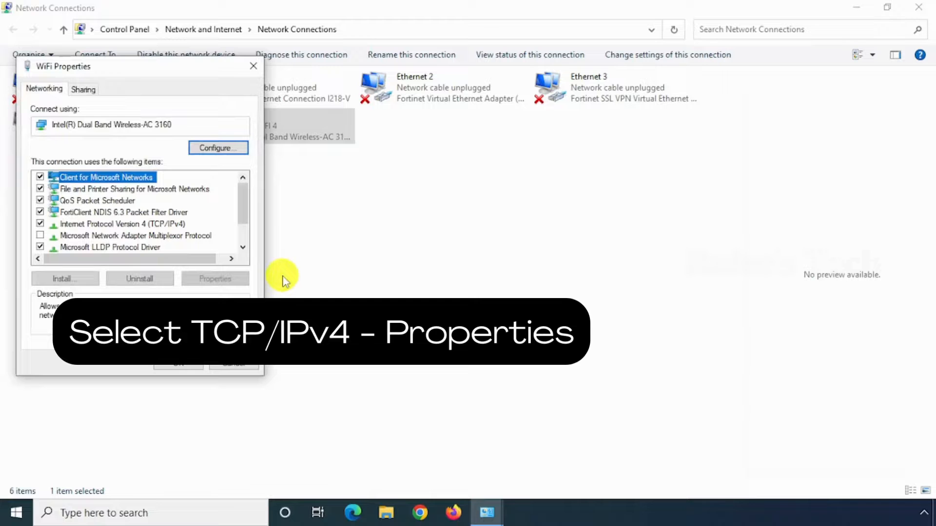
pyautogui.moveTo(131, 224)
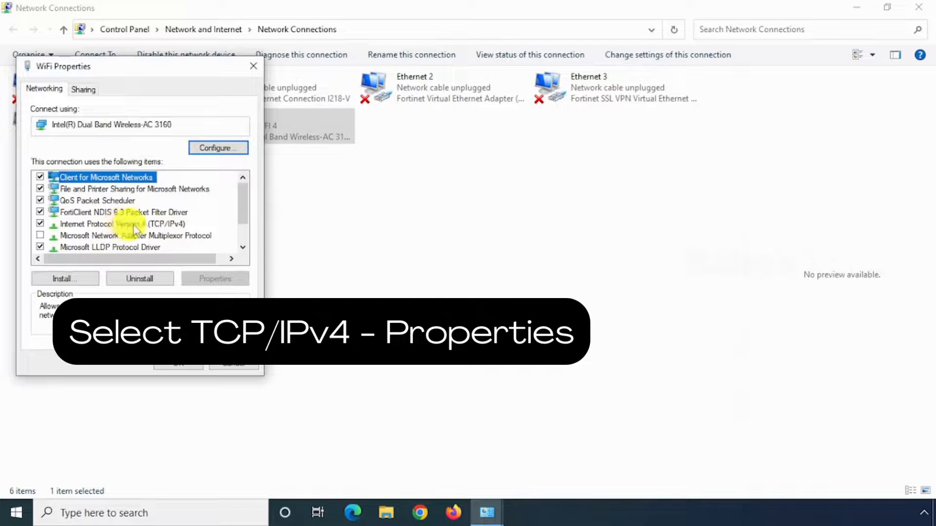
pyautogui.click(119, 224)
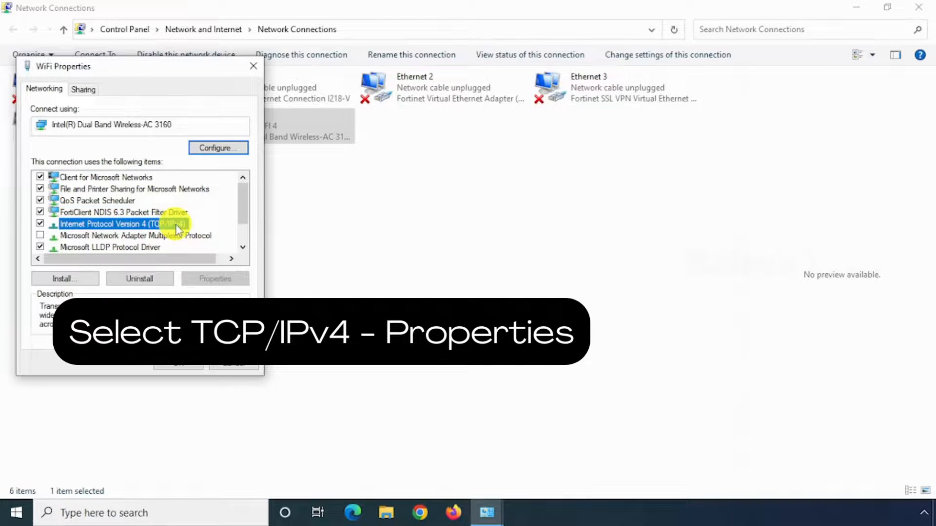
pyautogui.click(215, 278)
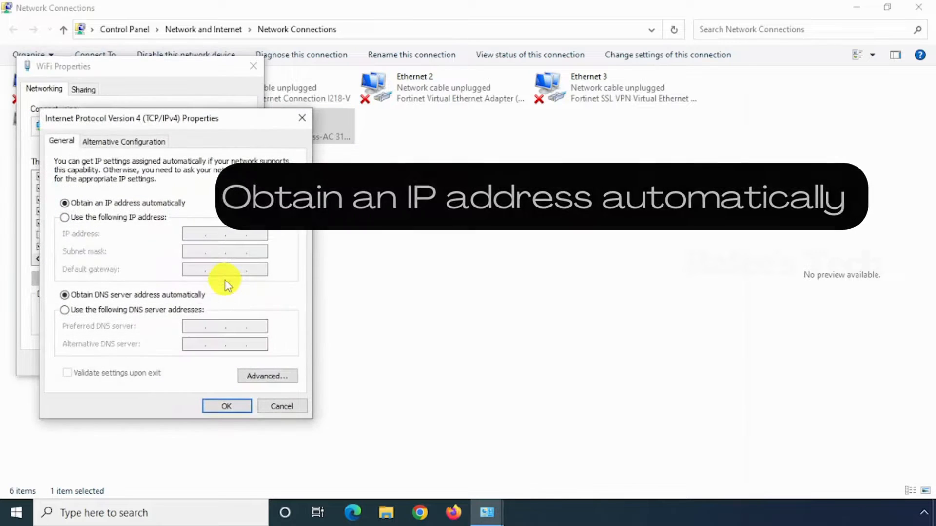
pyautogui.moveTo(165, 212)
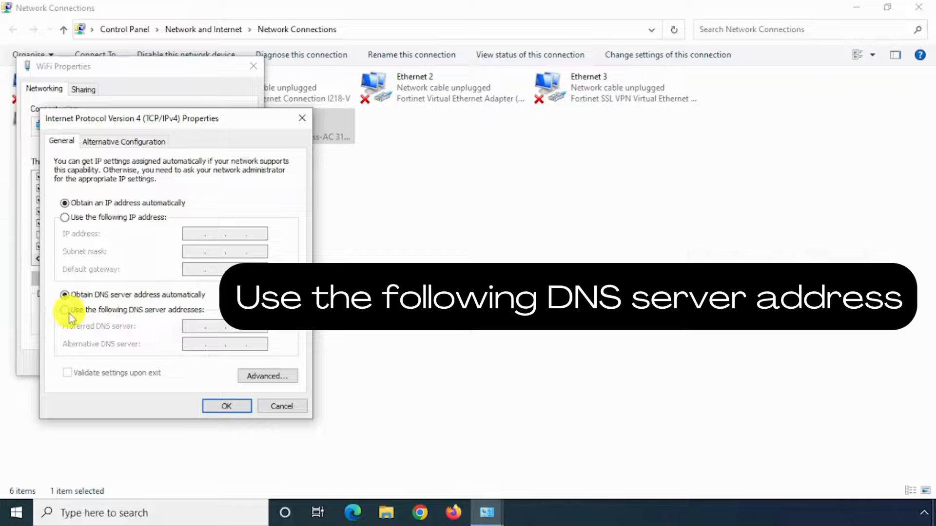
# Step: Use manual DNS with preferred 8.8.8.8 and alternative 8.8.4.4, and confirm with OK
pyautogui.click(64, 310)
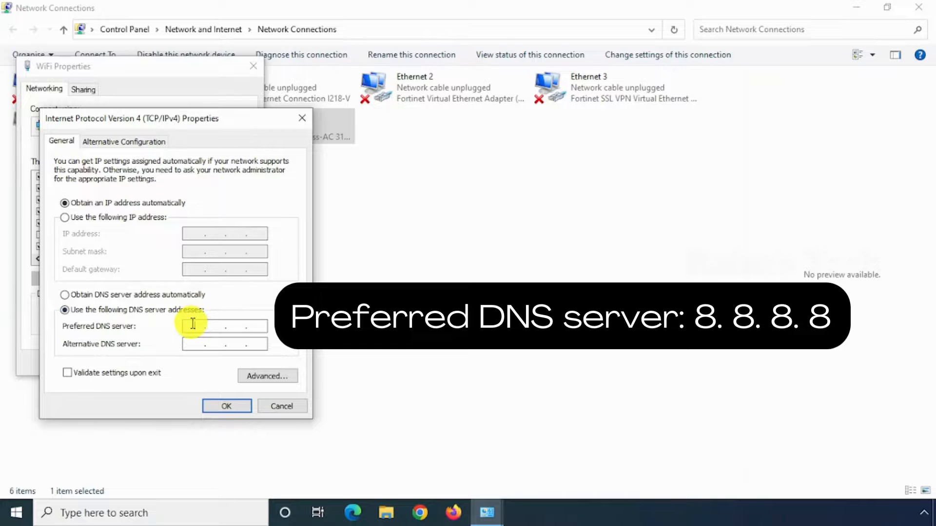
pyautogui.write('8. . .')
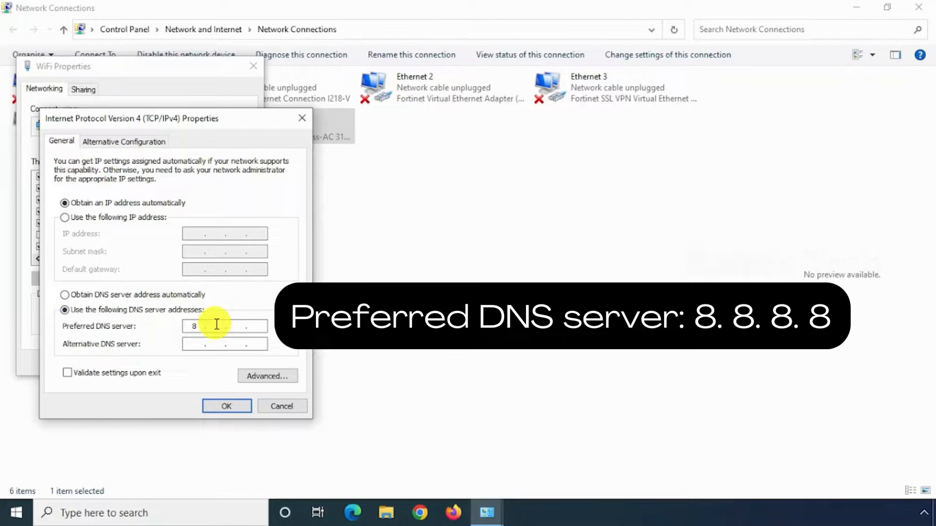
pyautogui.write('88')
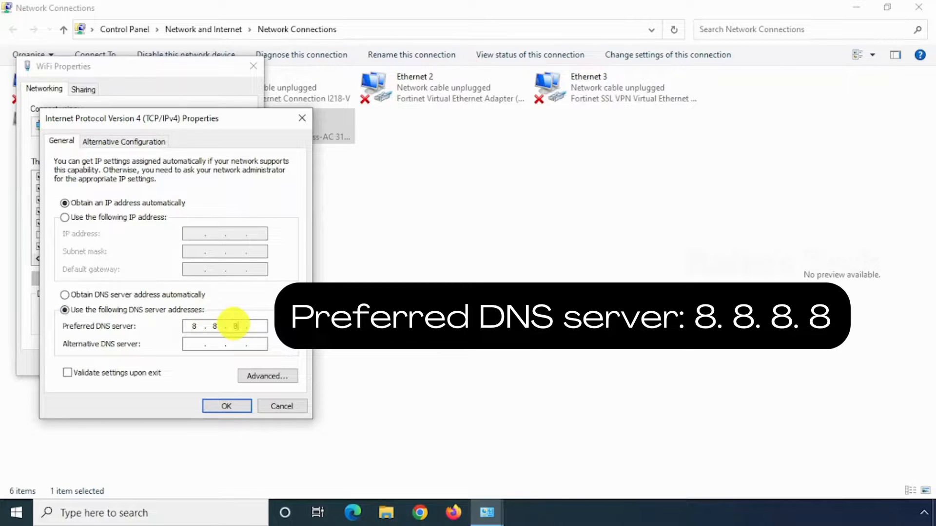
pyautogui.write('8')
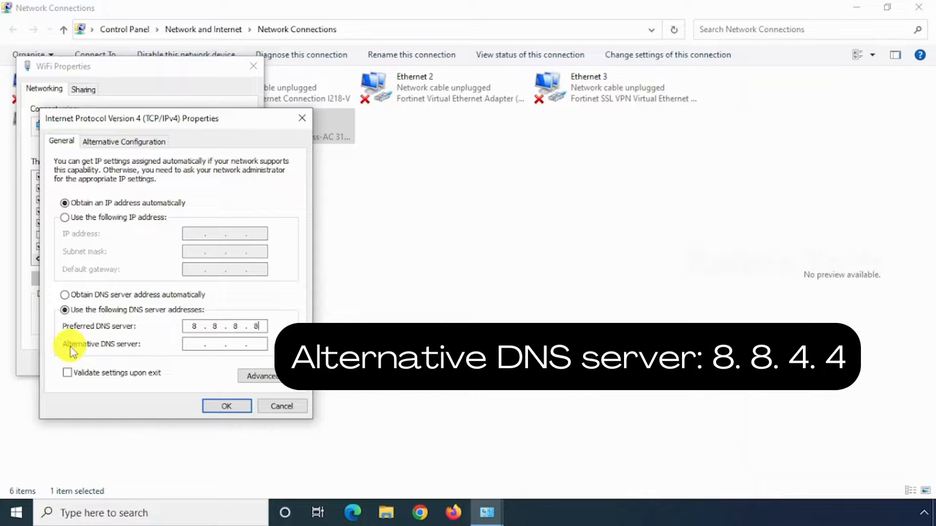
pyautogui.click(197, 344)
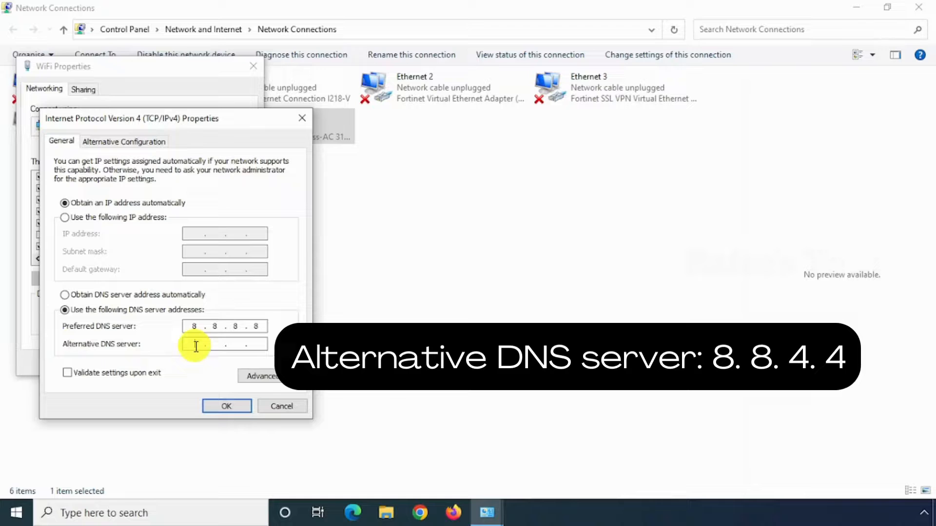
pyautogui.write('8')
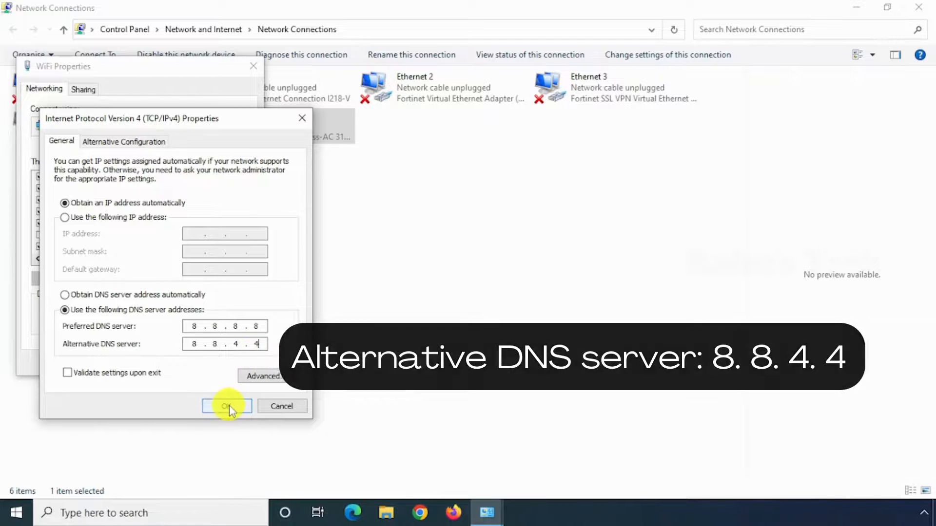
pyautogui.click(226, 406)
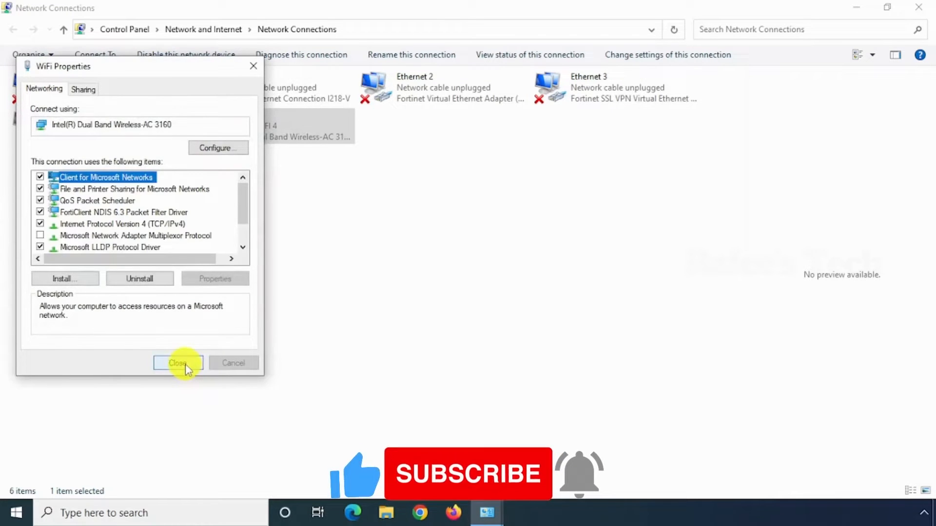
# Step: Close the WiFi Properties dialog
pyautogui.click(178, 363)
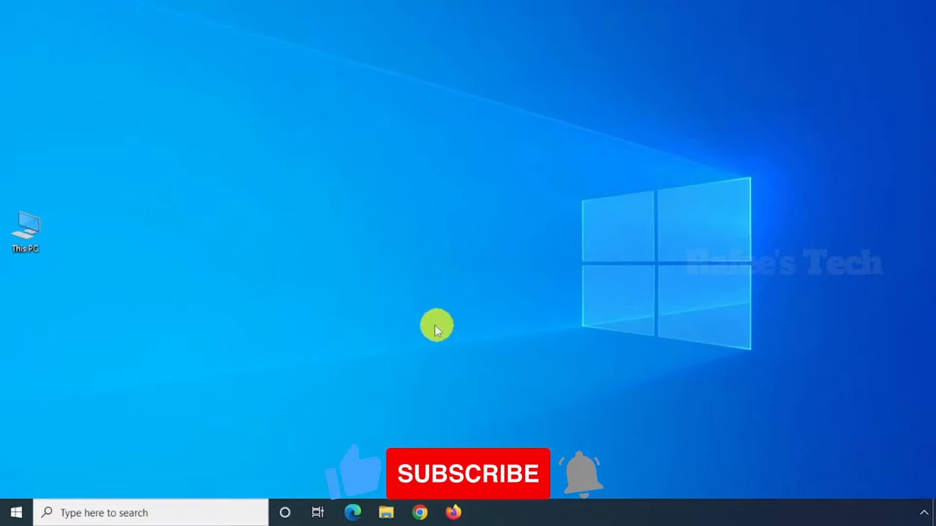
pyautogui.moveTo(430, 325)
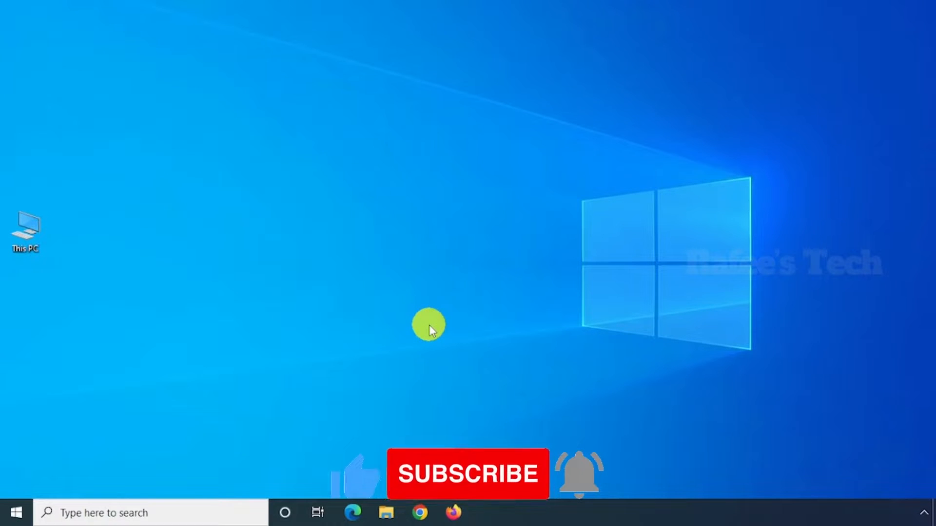